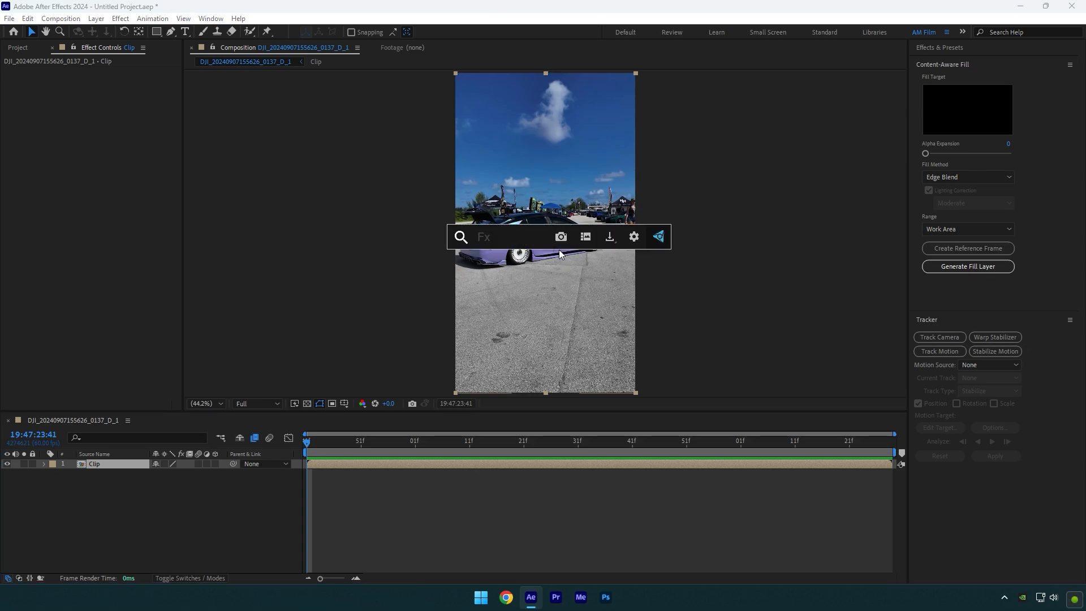
- Search 'lume' in the Effects panel to find Lumetri Color for the clip
{"action": "type", "text": "lume"}
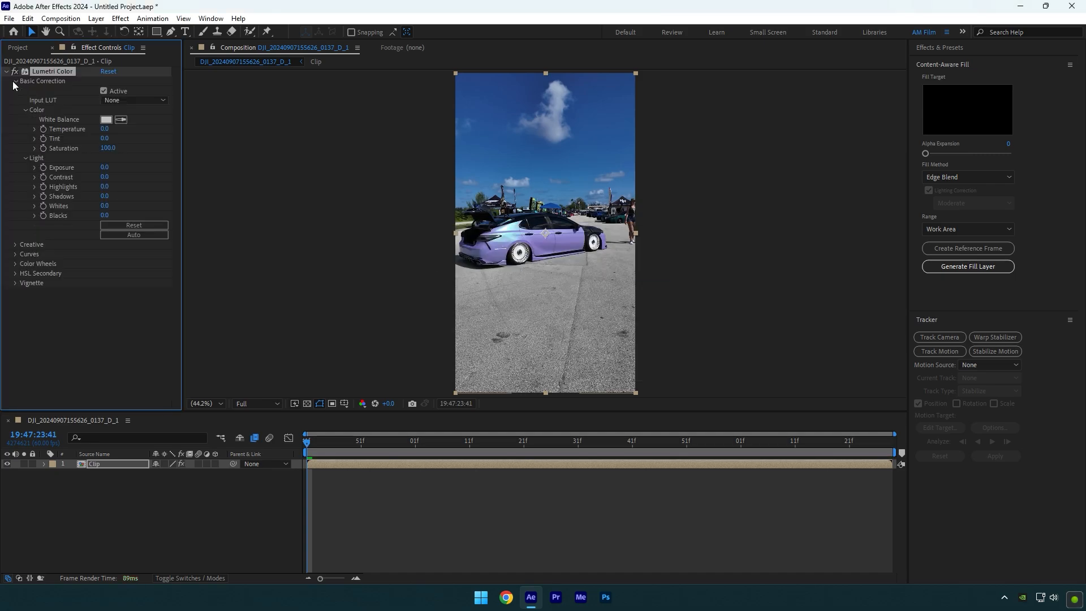
- Set exposure 0.3, contrast 21, shadows 18, and Creative sharpen to 40
{"action": "left_click", "coordinate": [133, 234]}
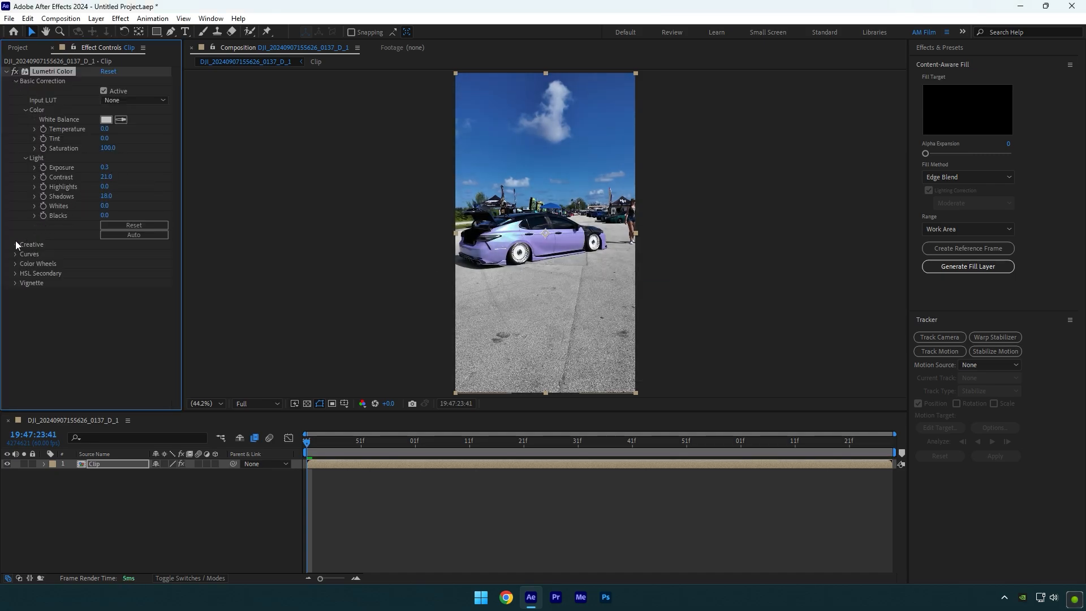
{"action": "left_click", "coordinate": [15, 244]}
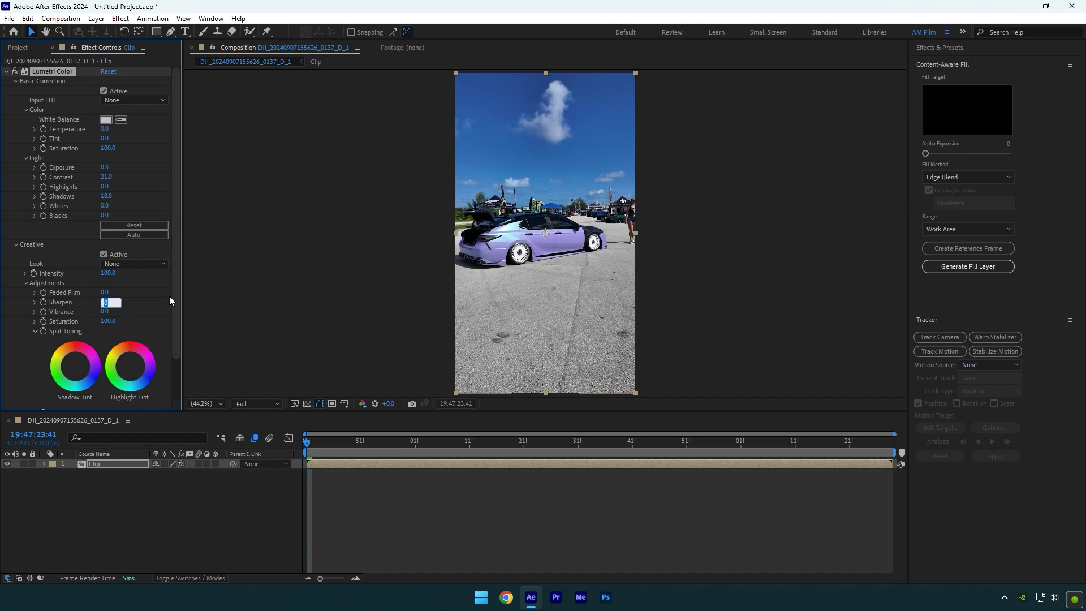
{"action": "type", "text": "40.0"}
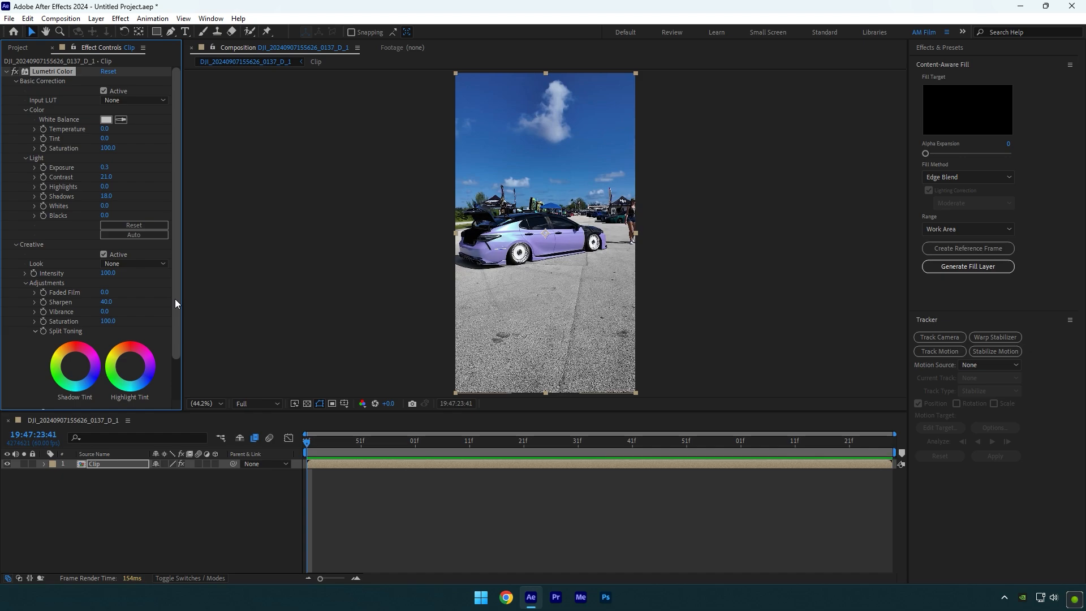
{"action": "mouse_move", "coordinate": [533, 219]}
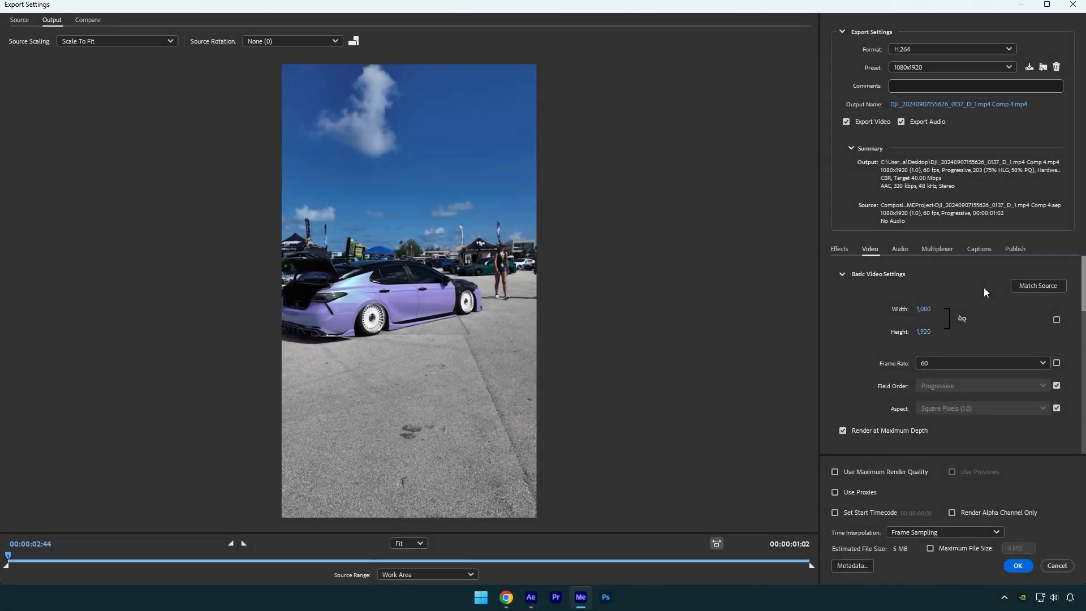
{"action": "mouse_move", "coordinate": [938, 302]}
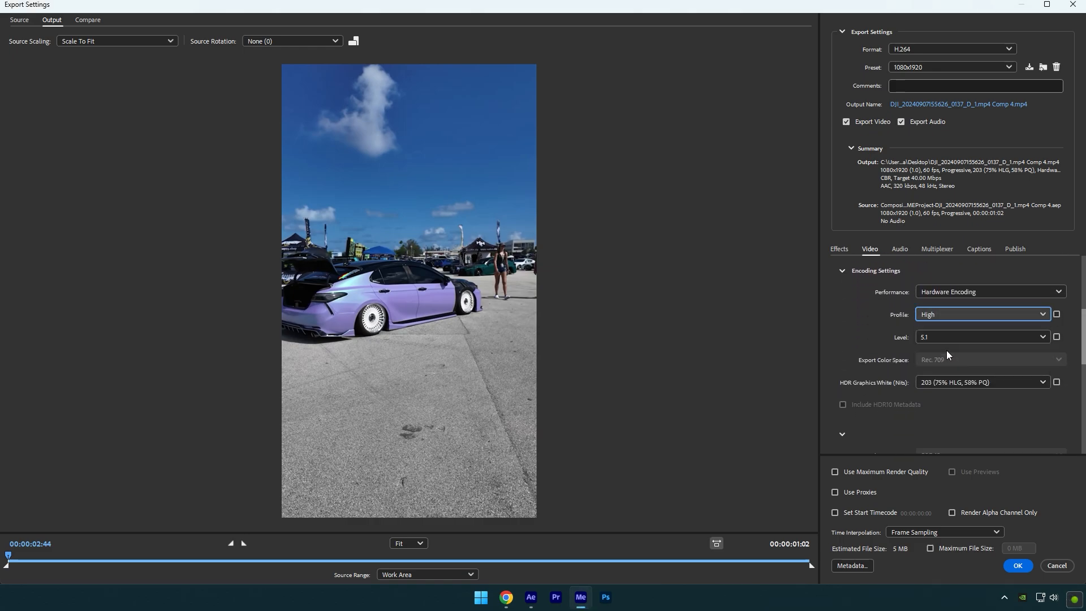
- Keep level 5.1 and CBR at 40 Mbps, and enable Use Maximum Render Quality
{"action": "left_click", "coordinate": [980, 336]}
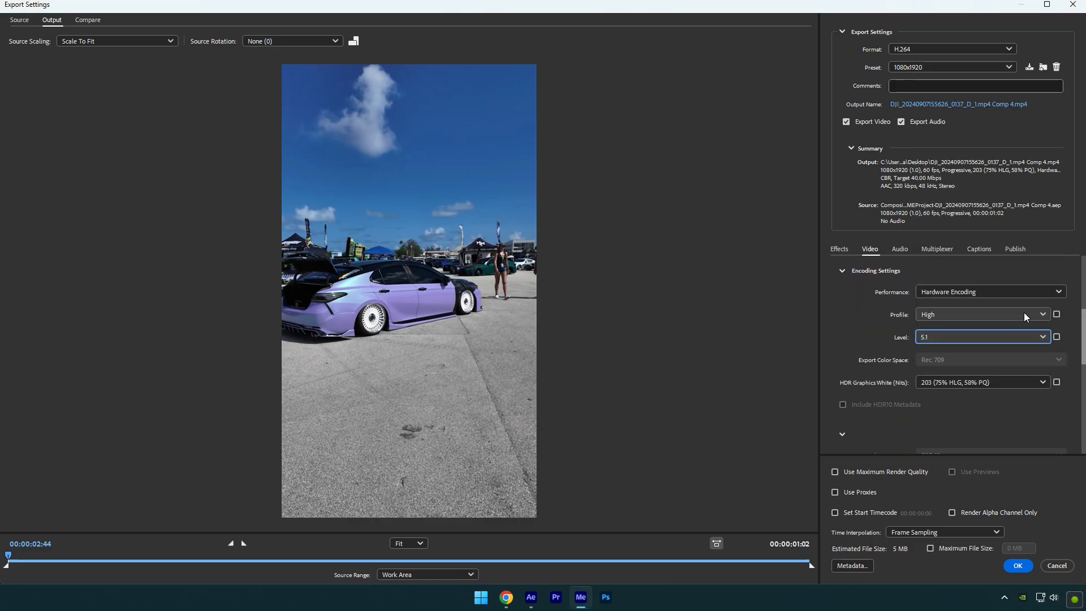
{"action": "scroll", "scroll_direction": "down", "scroll_amount": 3}
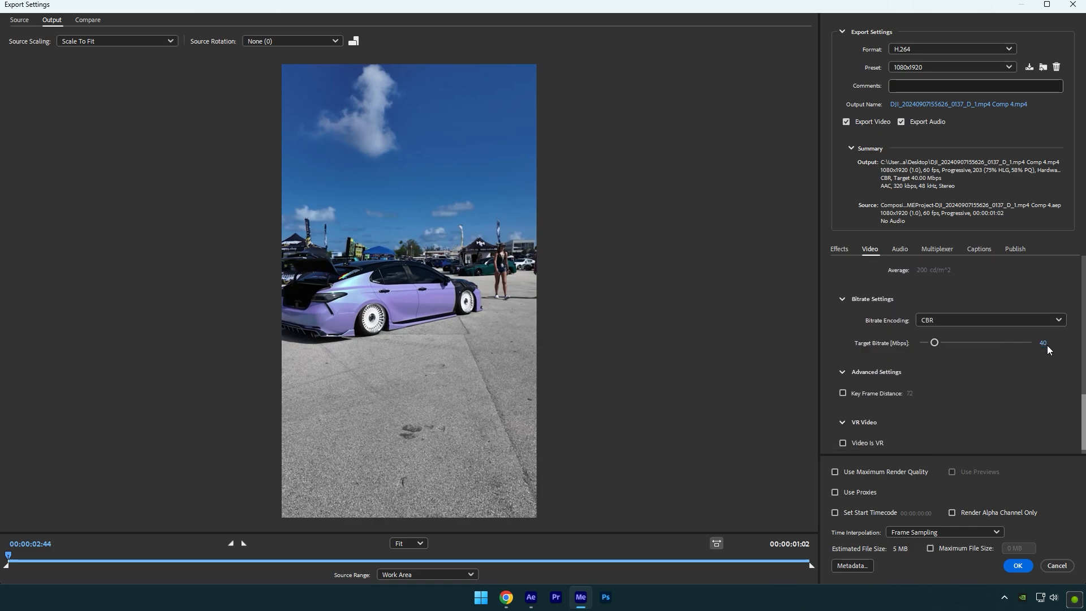
{"action": "left_click", "coordinate": [835, 472]}
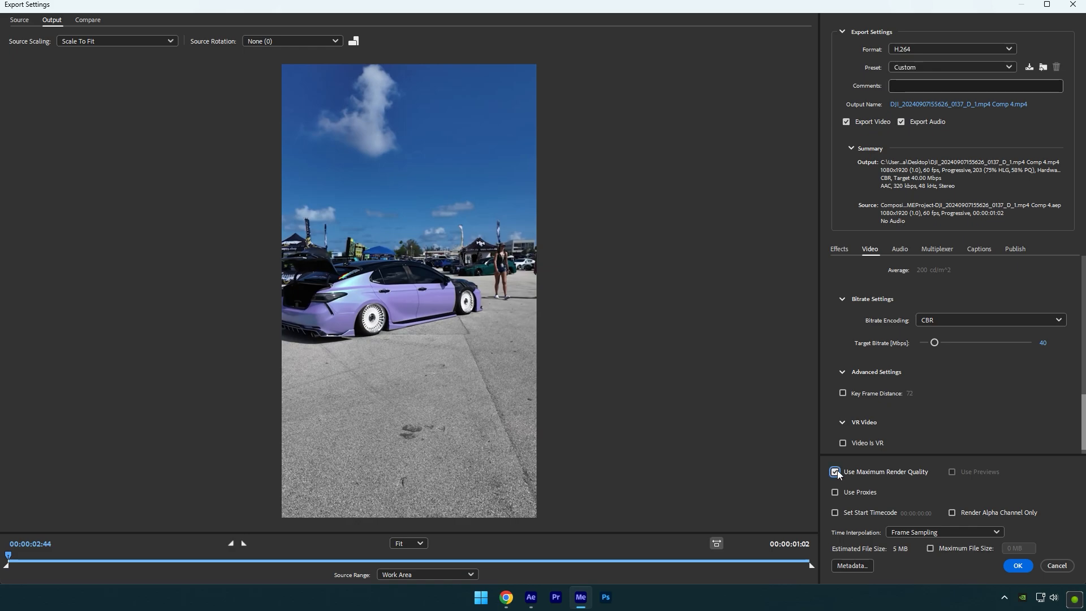
{"action": "mouse_move", "coordinate": [862, 474]}
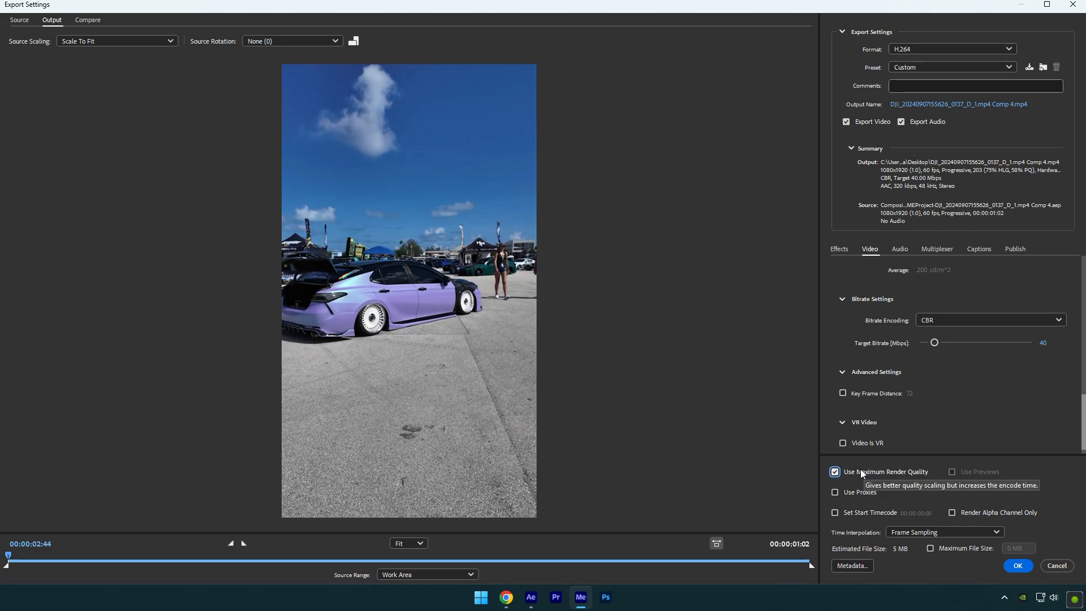